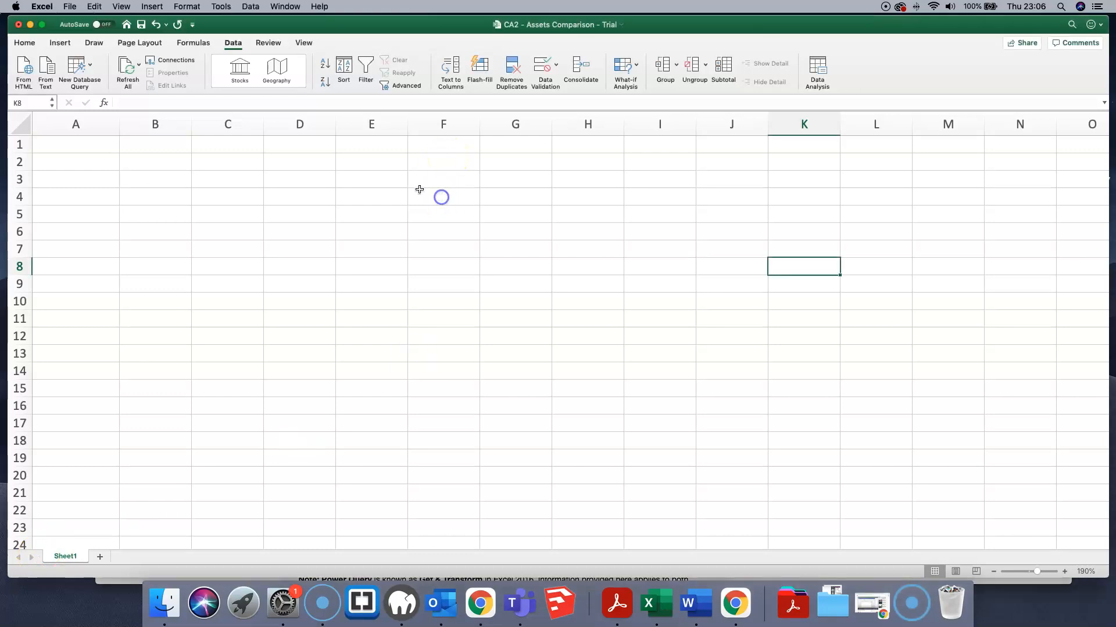
# Browse Excel's data import tools and database query options, then dismiss them
pyautogui.click(233, 43)
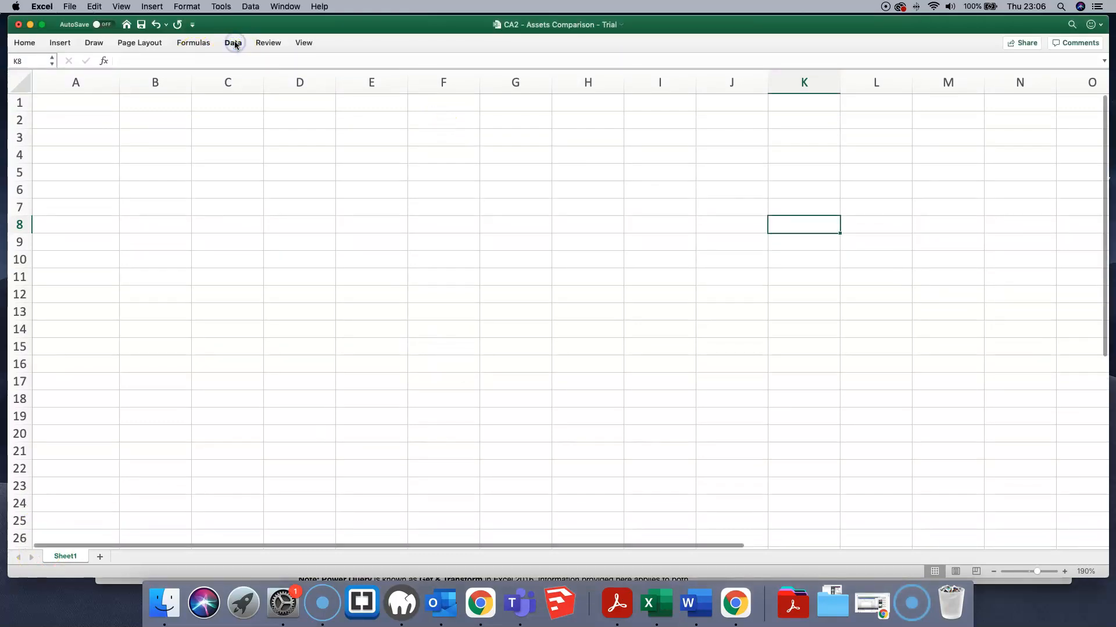
pyautogui.click(232, 42)
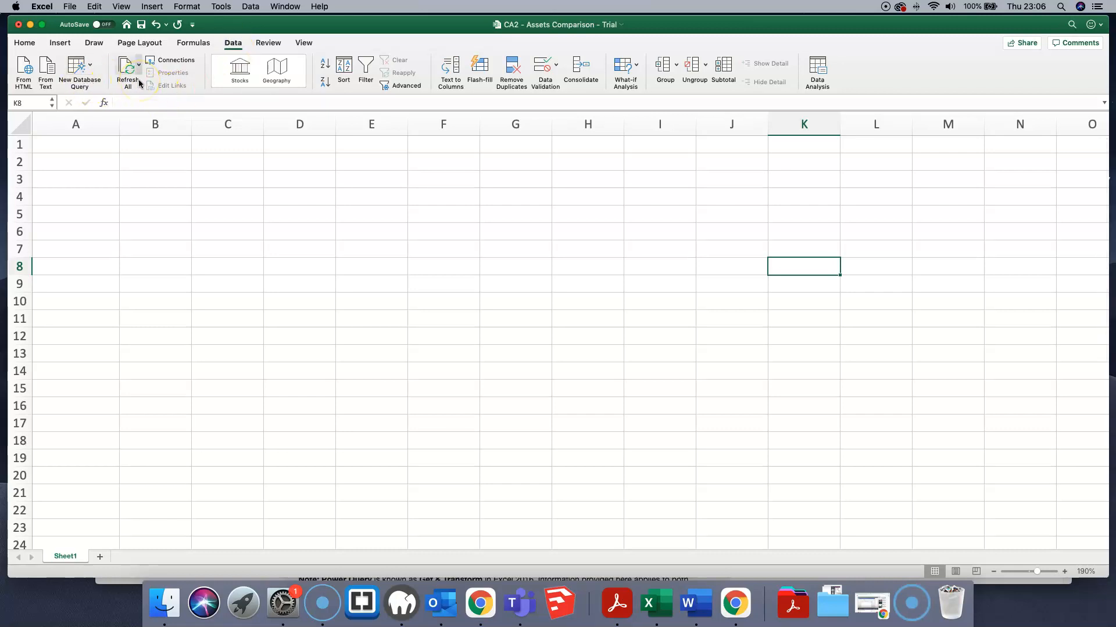
pyautogui.moveTo(127, 70)
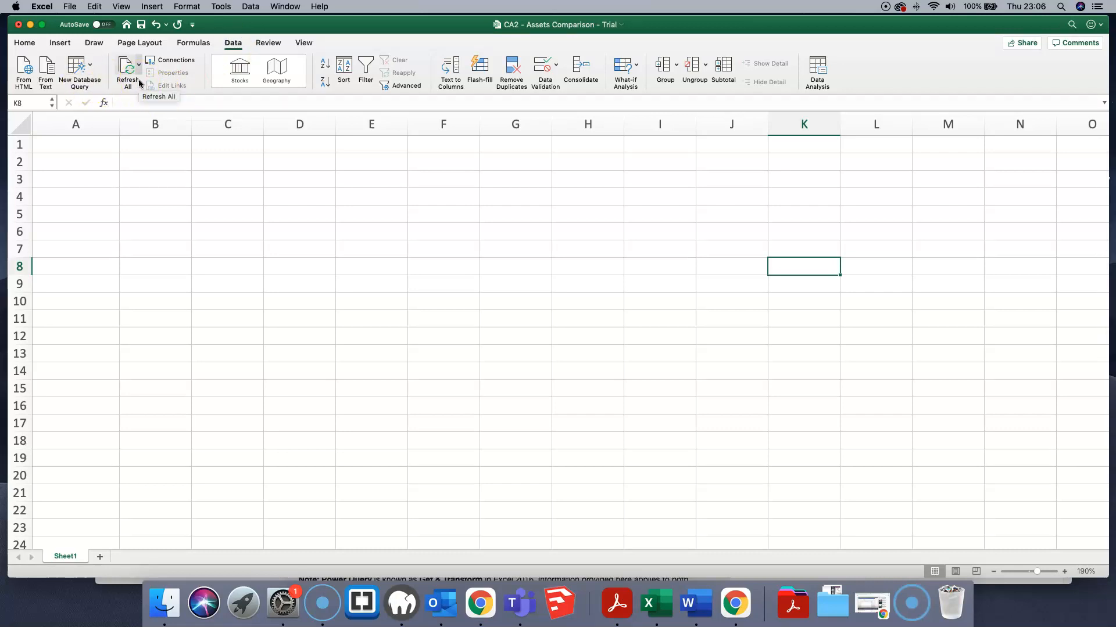
pyautogui.moveTo(24, 71)
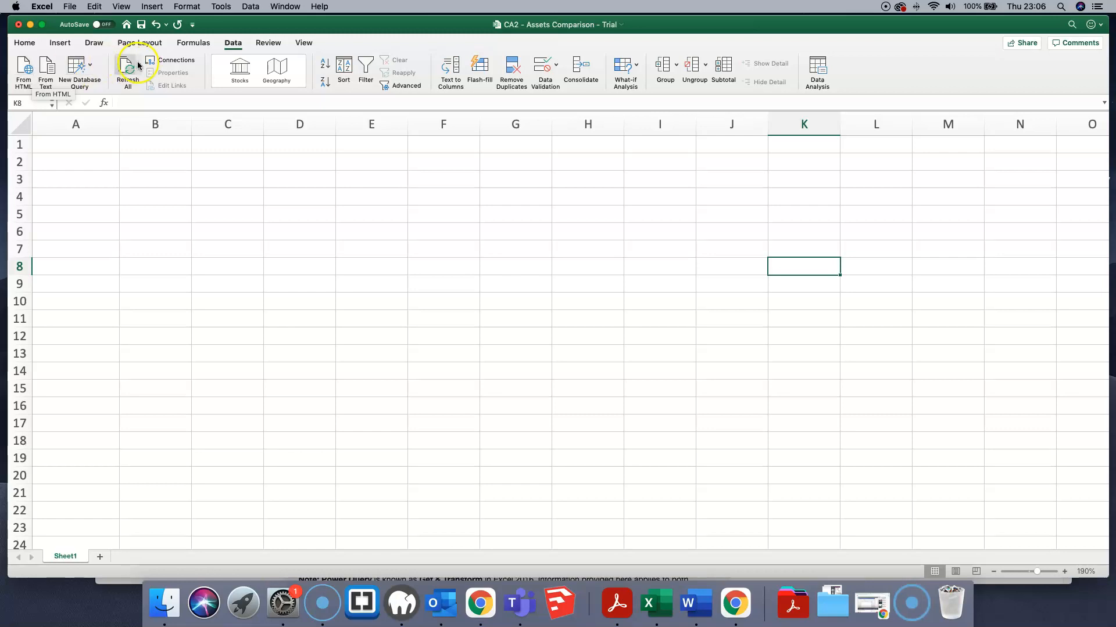
pyautogui.click(91, 68)
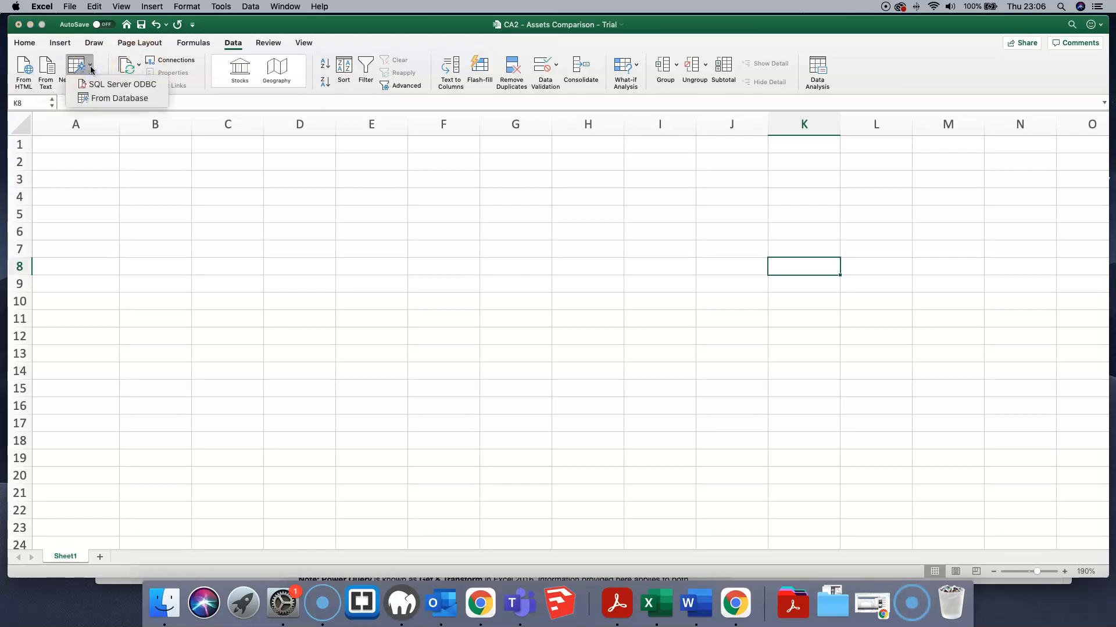
pyautogui.click(383, 519)
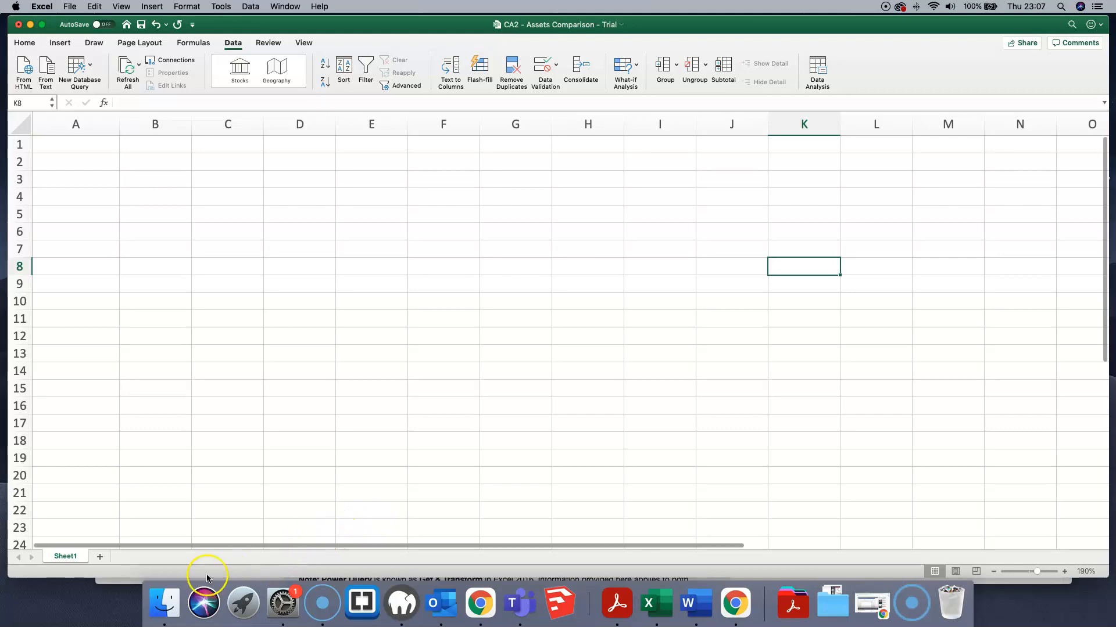
# Search This Mac in Finder for 'queries', open the Queries folder and select SampleWebQuery01.iqy
pyautogui.click(164, 605)
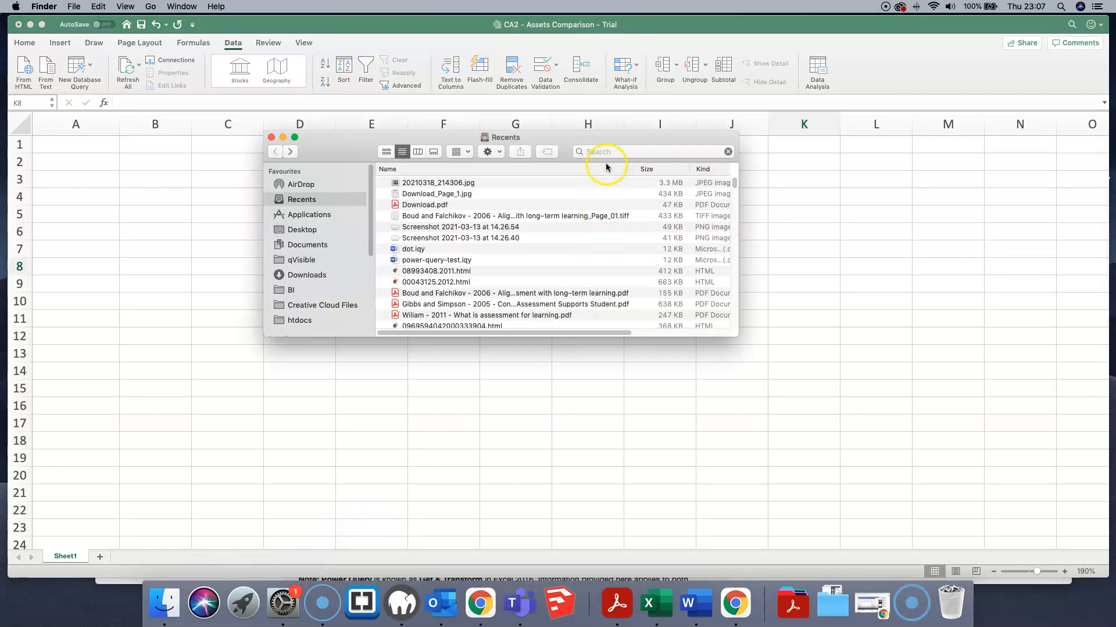
pyautogui.click(651, 151)
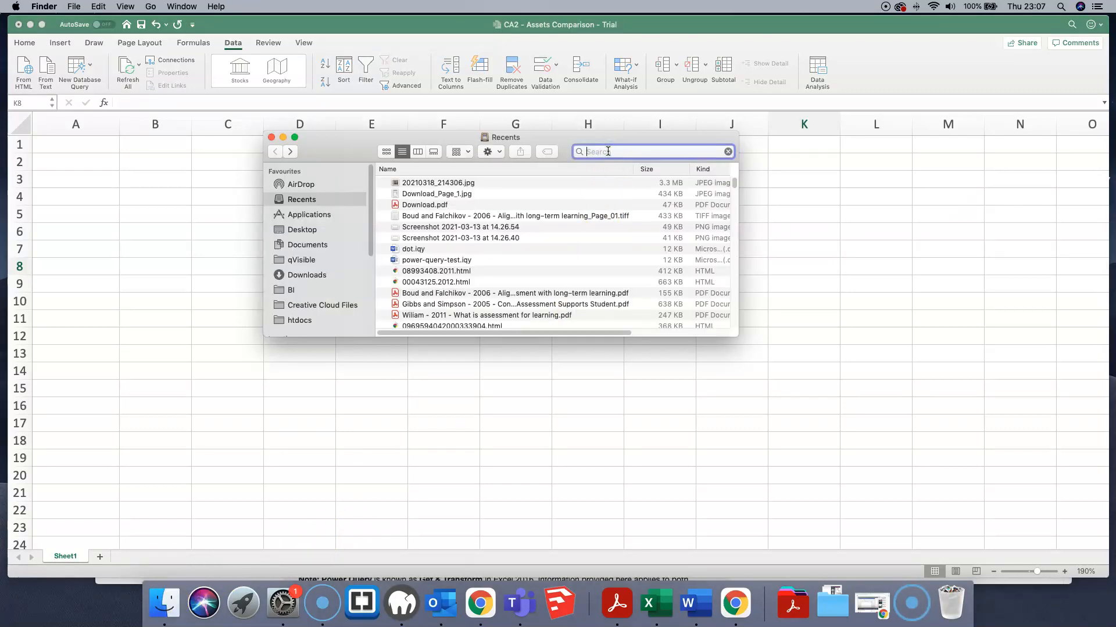
pyautogui.write('queries')
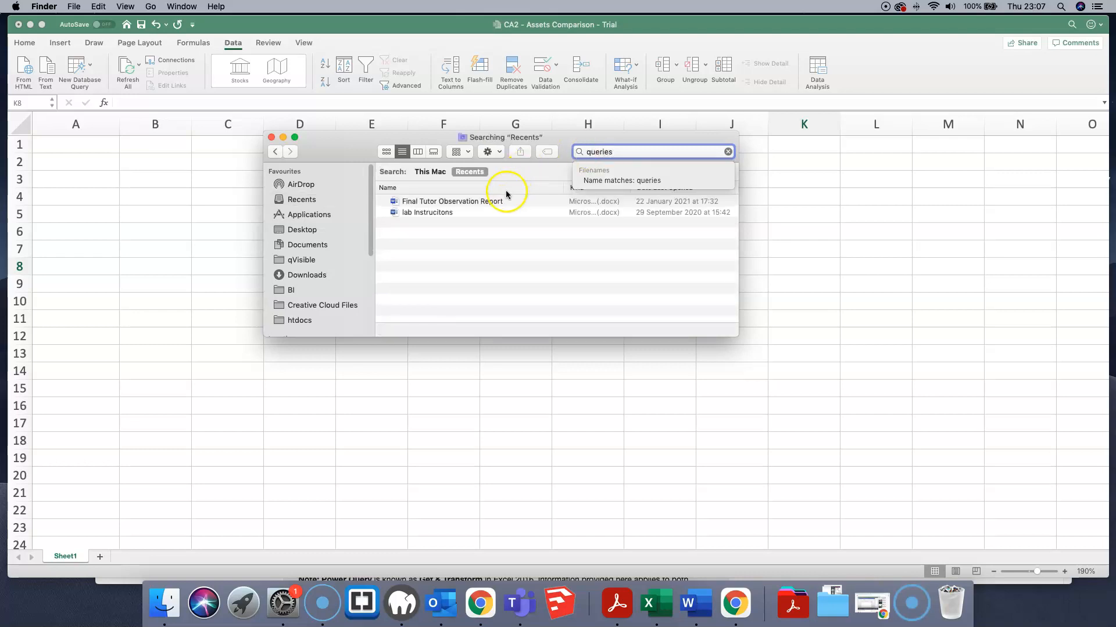
pyautogui.click(429, 172)
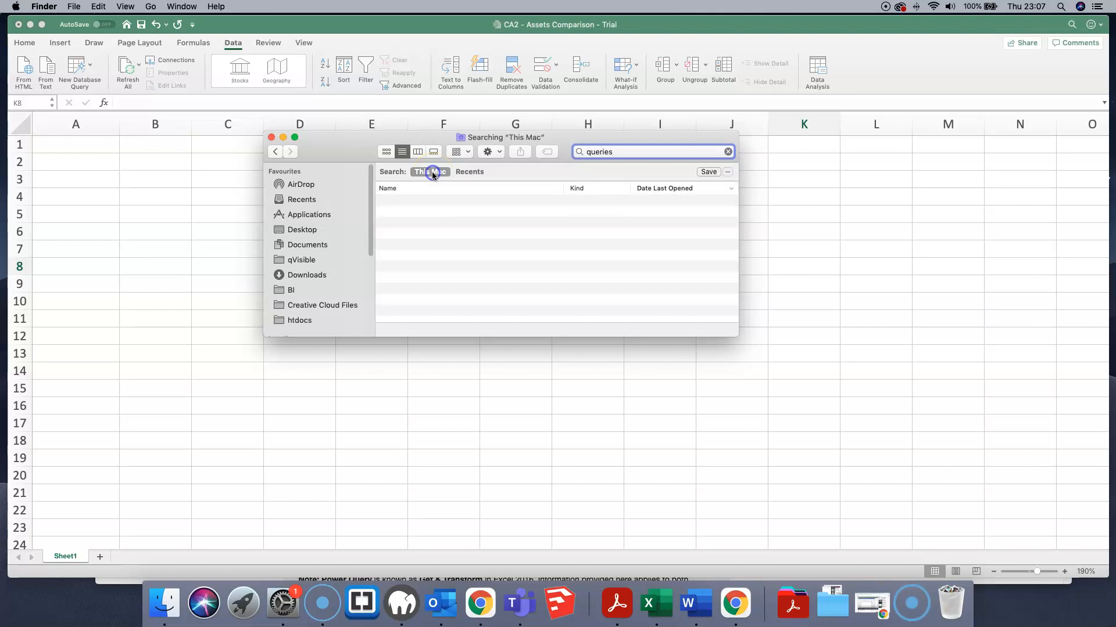
pyautogui.write('queries')
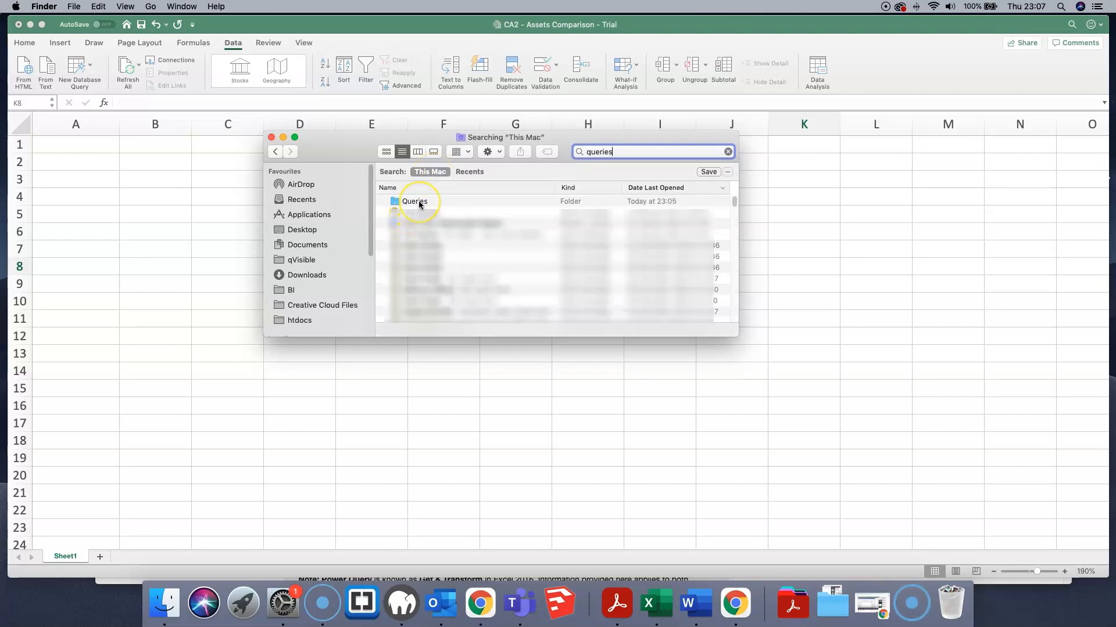
pyautogui.click(415, 201)
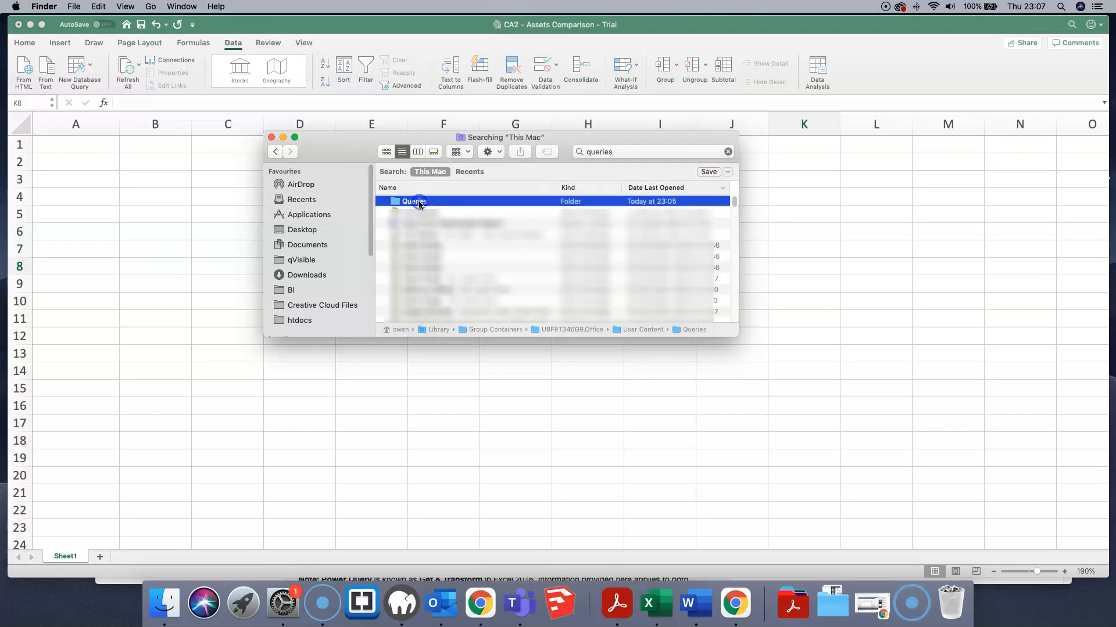
pyautogui.doubleClick(413, 201)
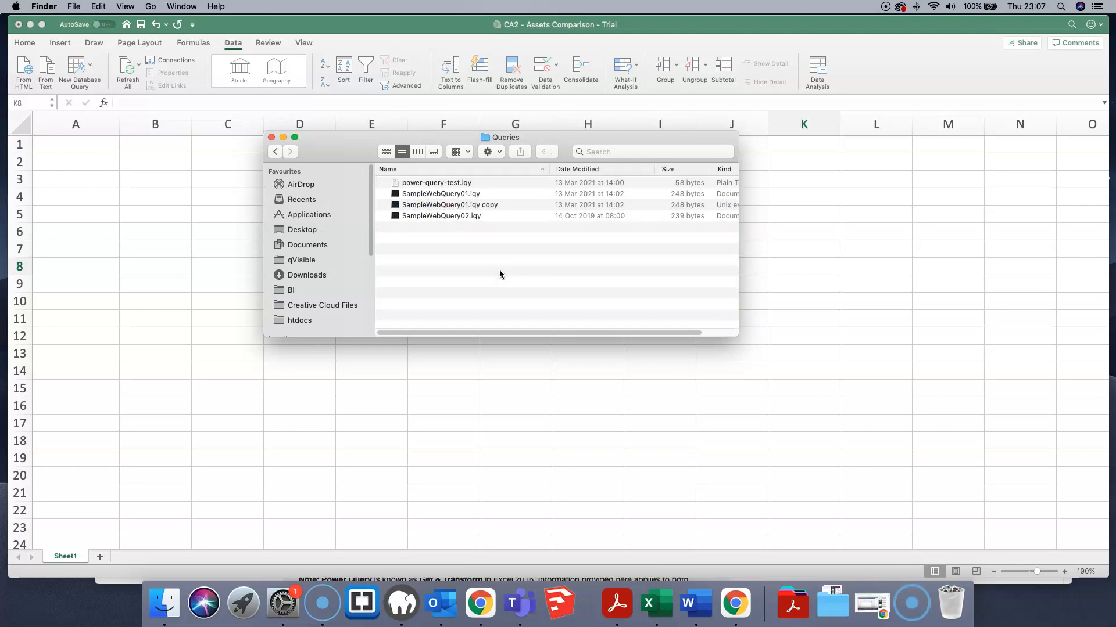
pyautogui.click(440, 194)
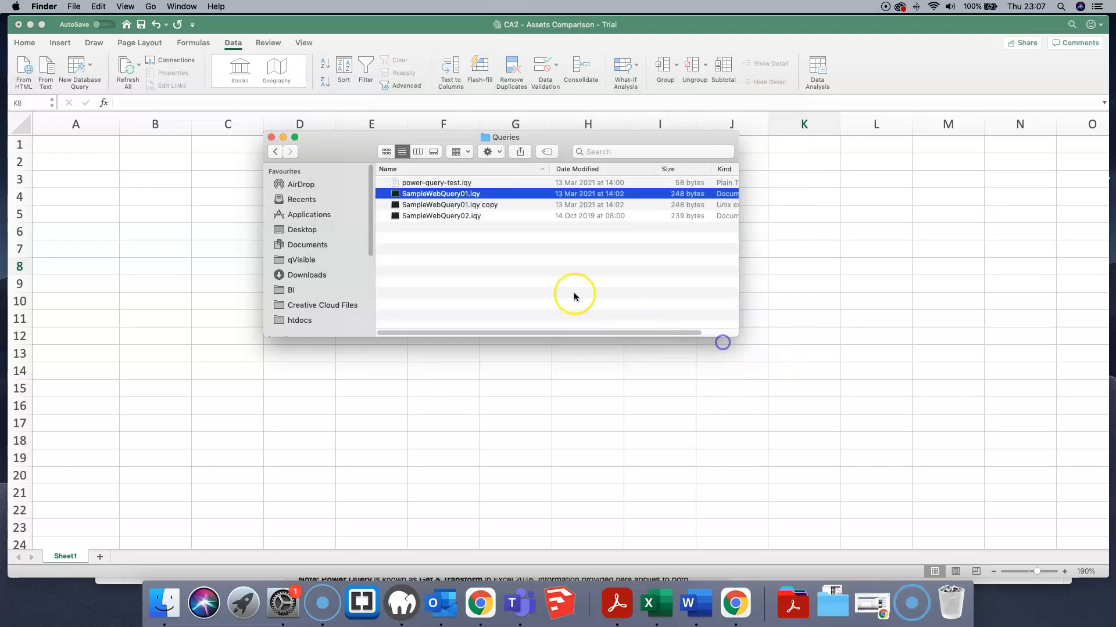
pyautogui.moveTo(687, 603)
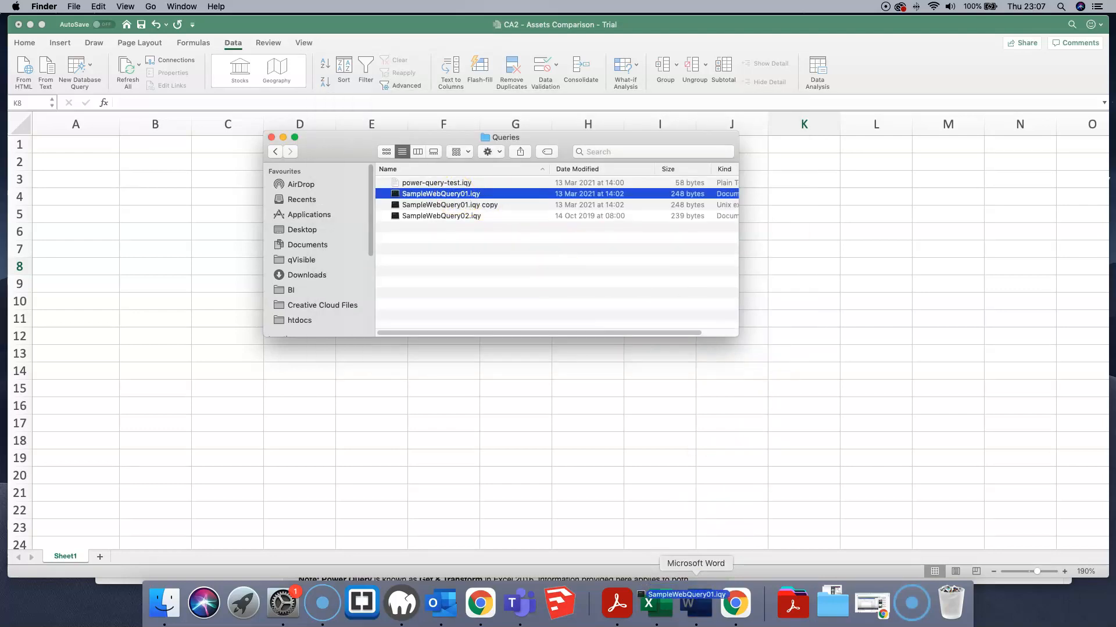
# Open SampleWebQuery01.iqy in Word as plain text with Mac OS (Default) encoding
pyautogui.doubleClick(440, 194)
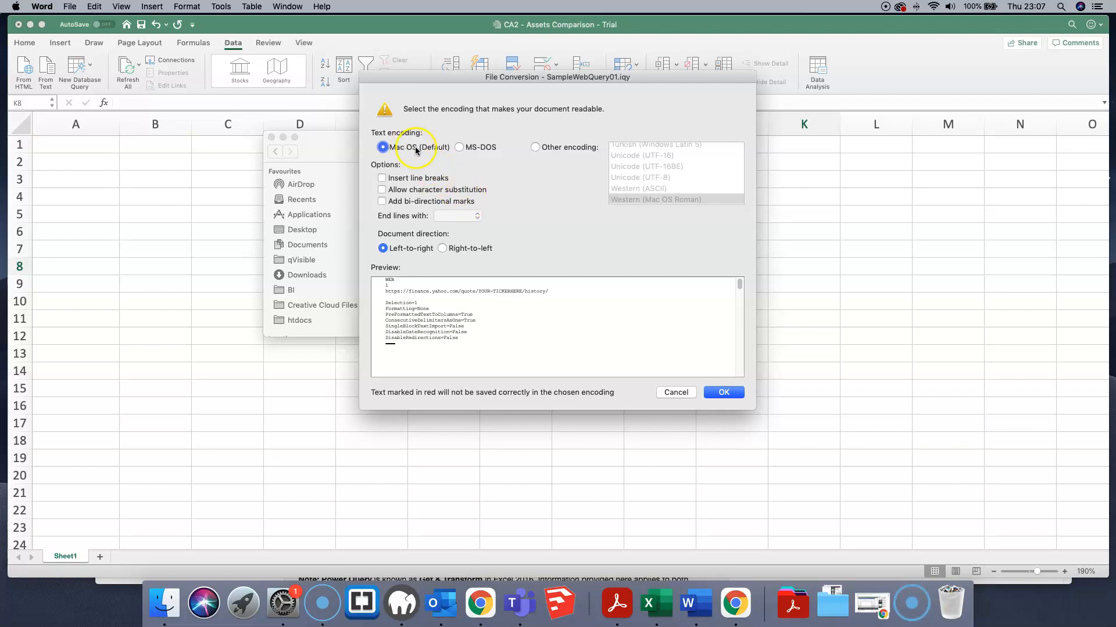
pyautogui.moveTo(455, 164)
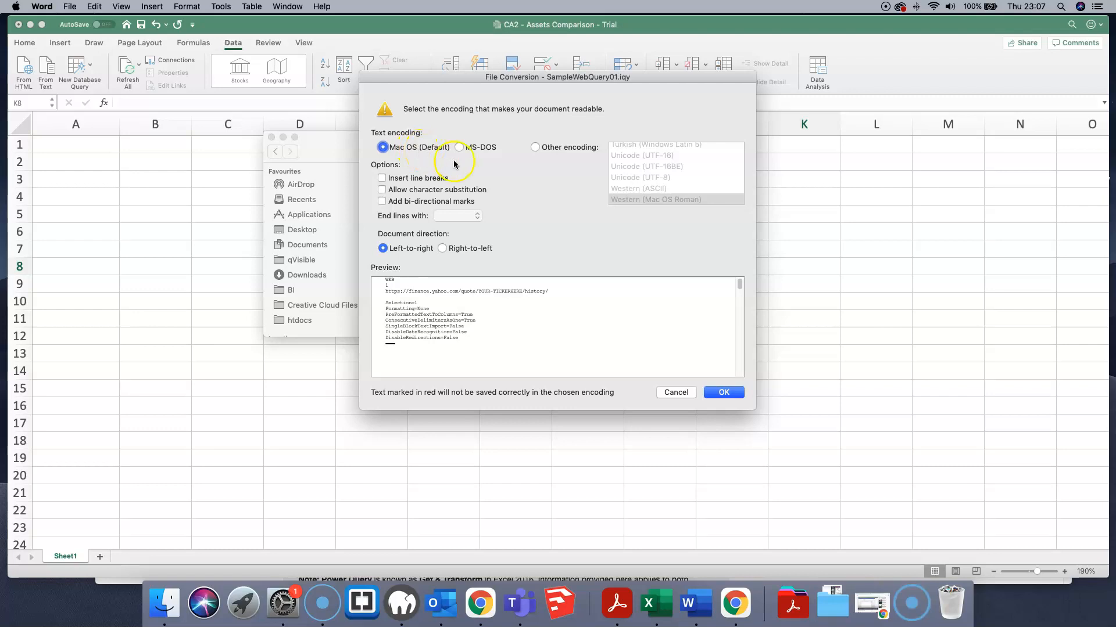
pyautogui.click(722, 392)
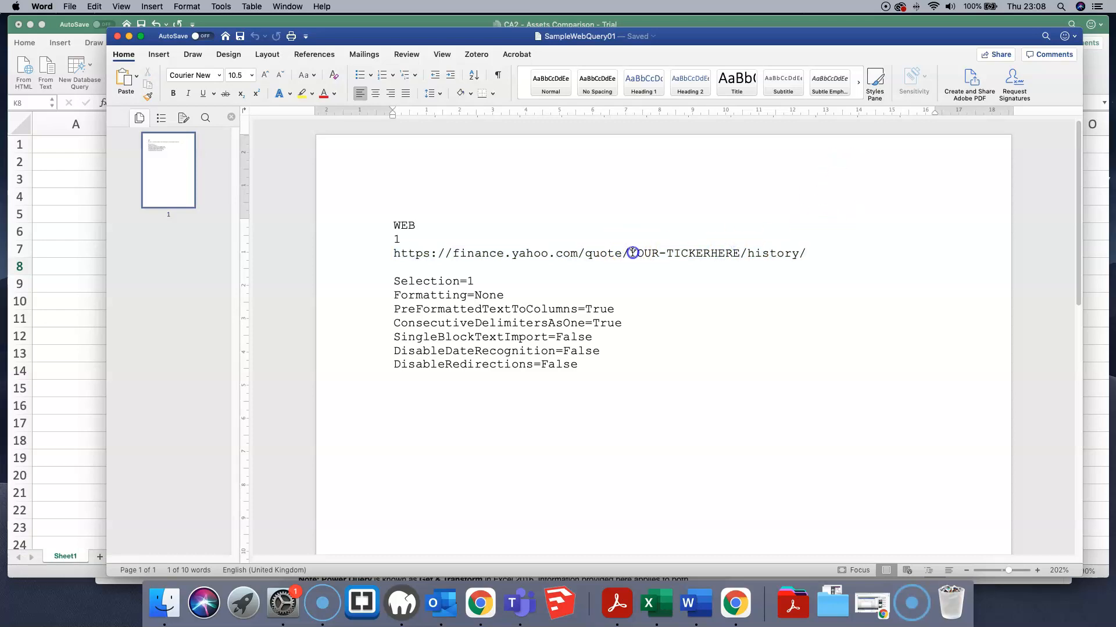
# Replace YOUR-TICKERHERE with GOOG in the query URL and save as plain-text GOOG.iqy
pyautogui.doubleClick(683, 253)
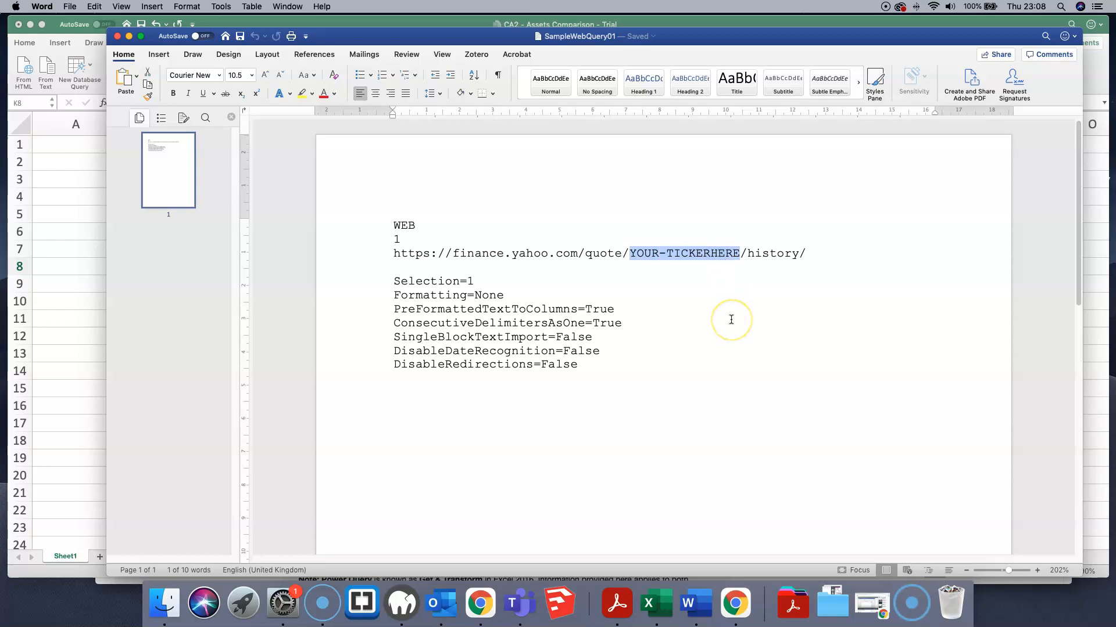
pyautogui.write('GO')
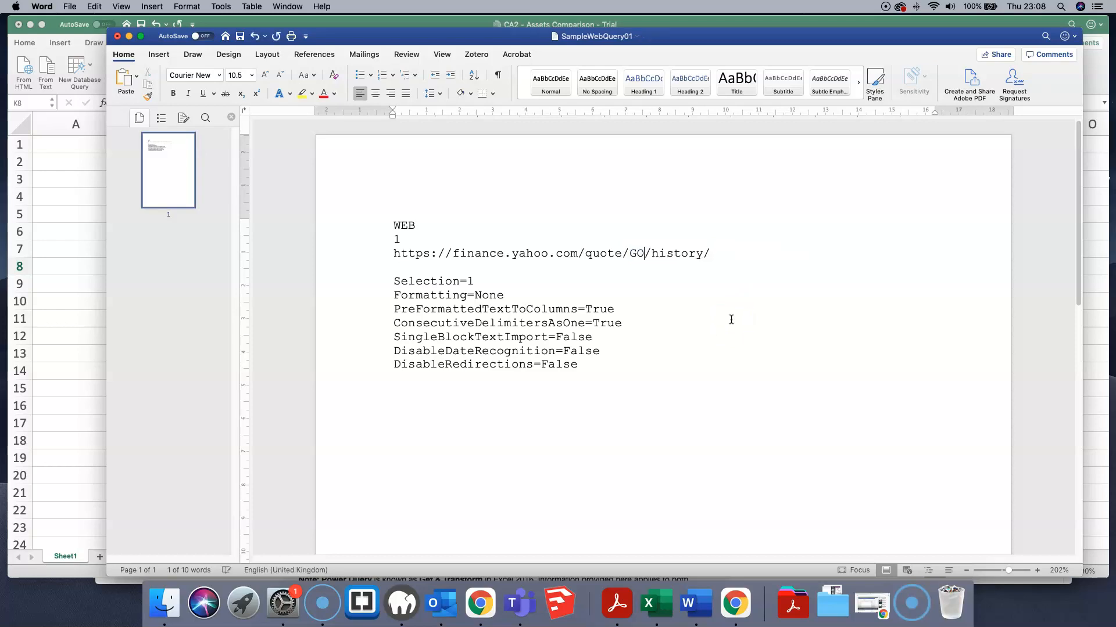
pyautogui.write('OG.iqy')
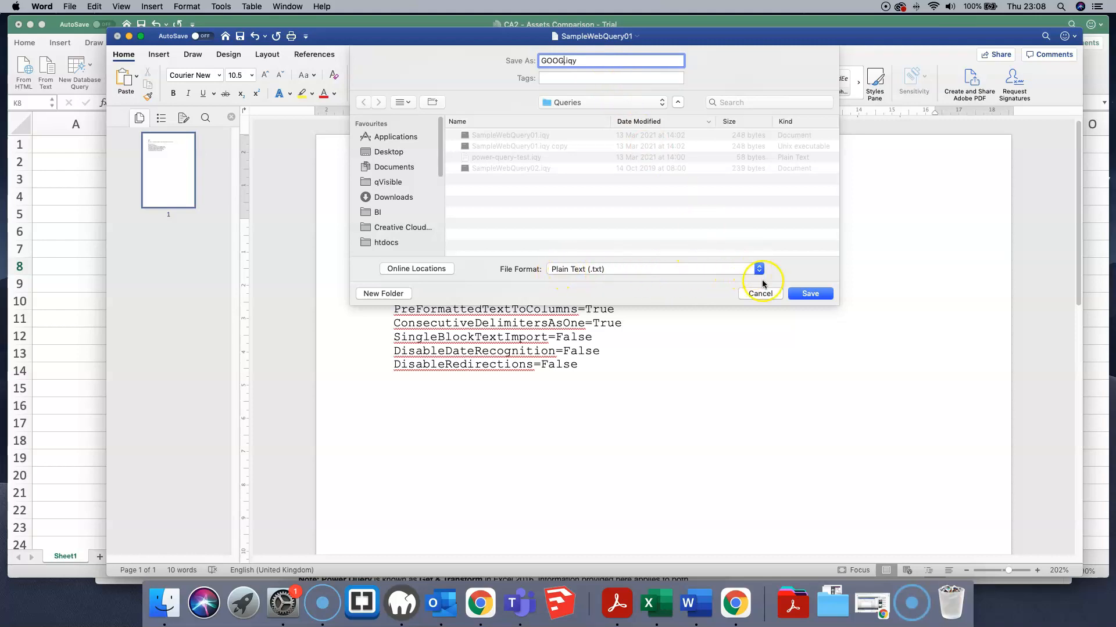
pyautogui.click(809, 294)
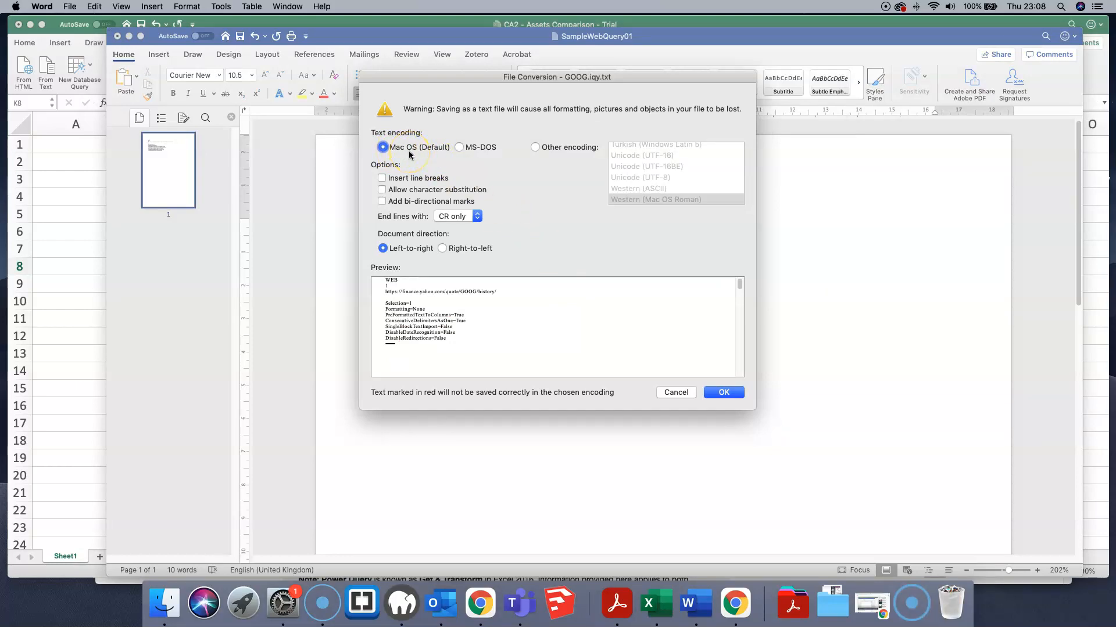
pyautogui.click(722, 391)
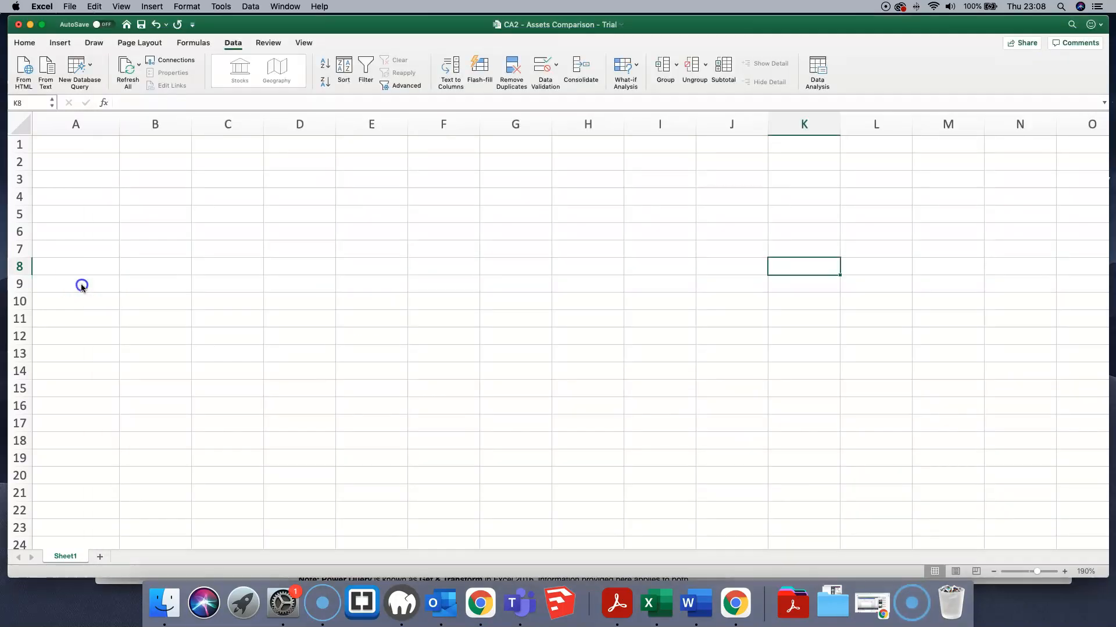
# Select cell A1, run the saved web query GOOG.iqy via Data > Get External Data and get its data
pyautogui.click(75, 144)
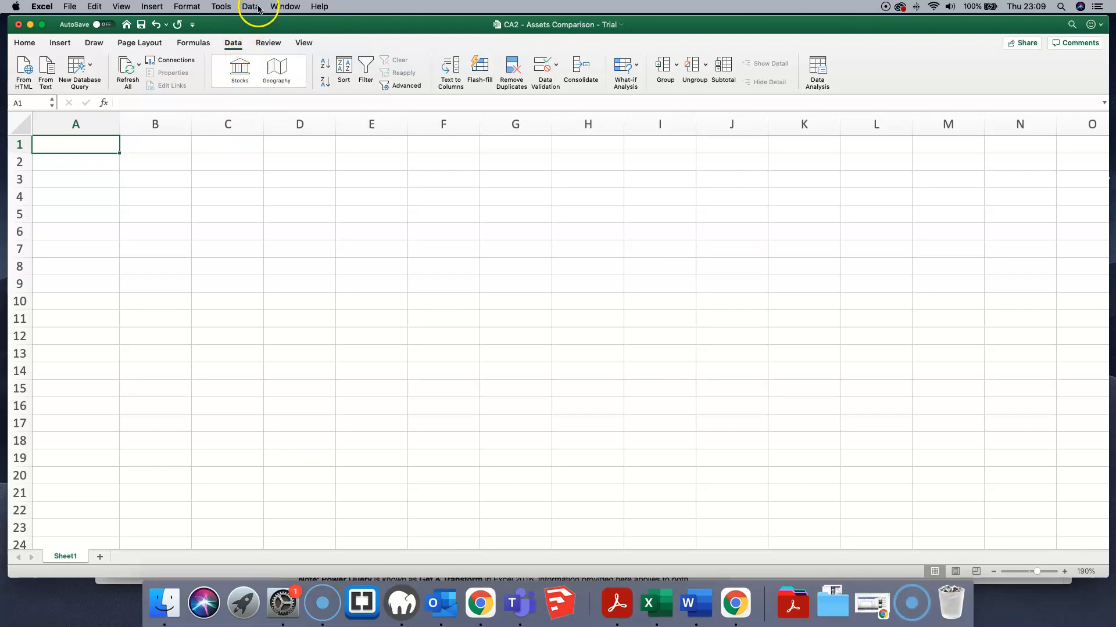
pyautogui.click(249, 7)
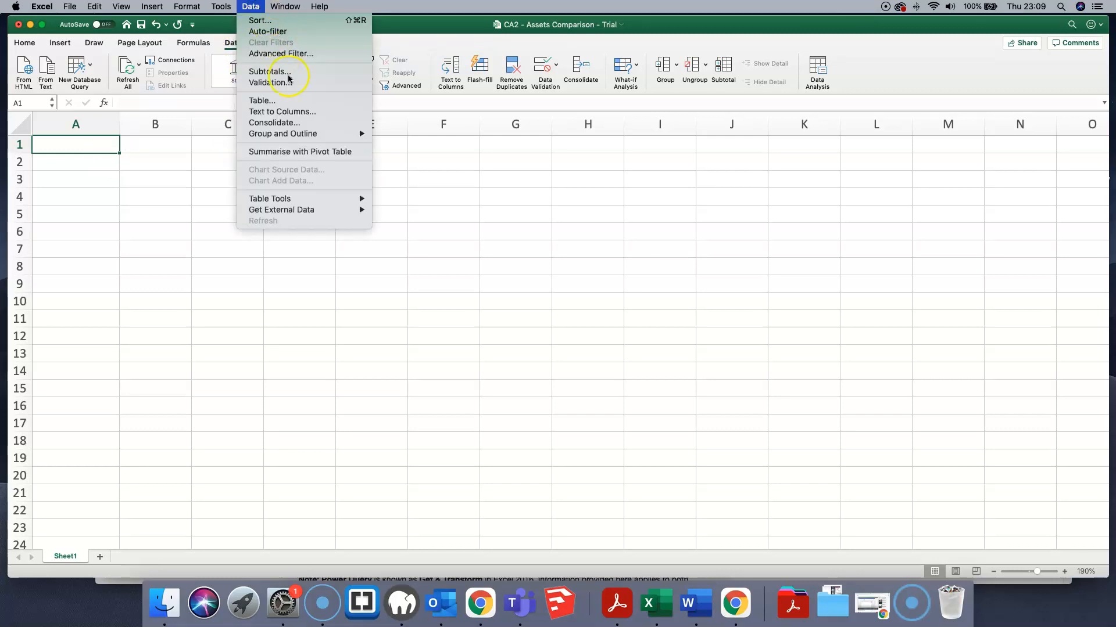
pyautogui.moveTo(304, 209)
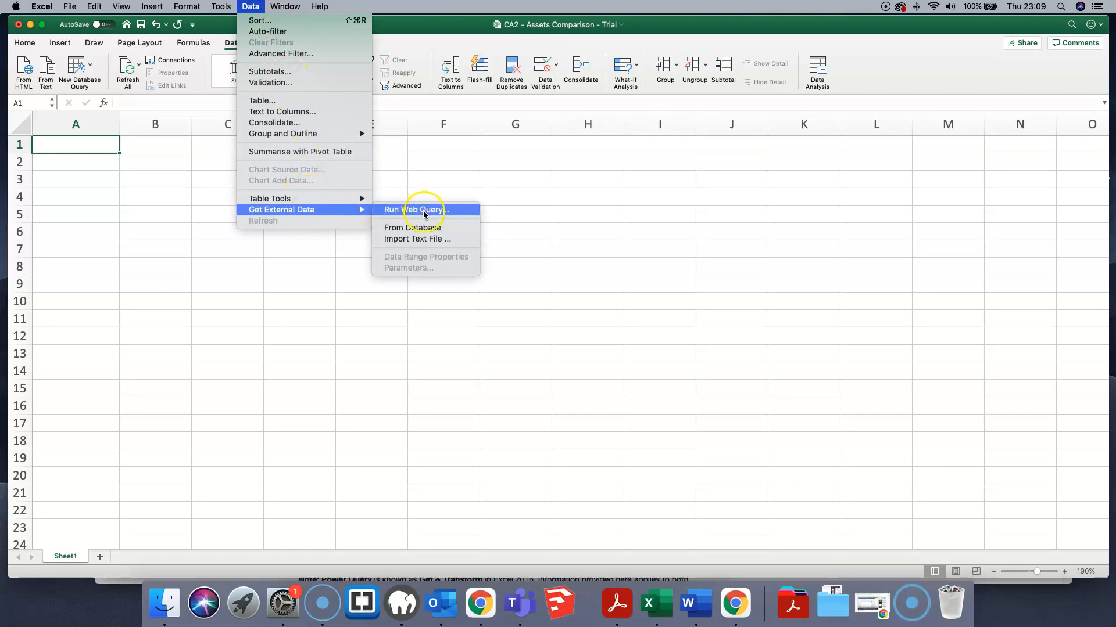
pyautogui.click(414, 210)
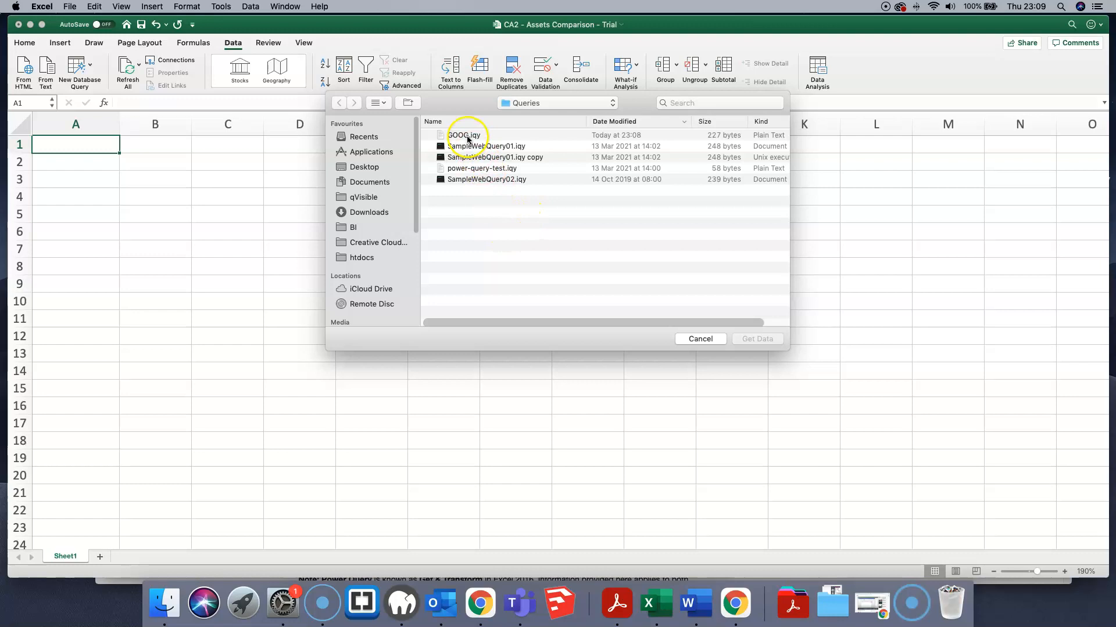
pyautogui.click(463, 135)
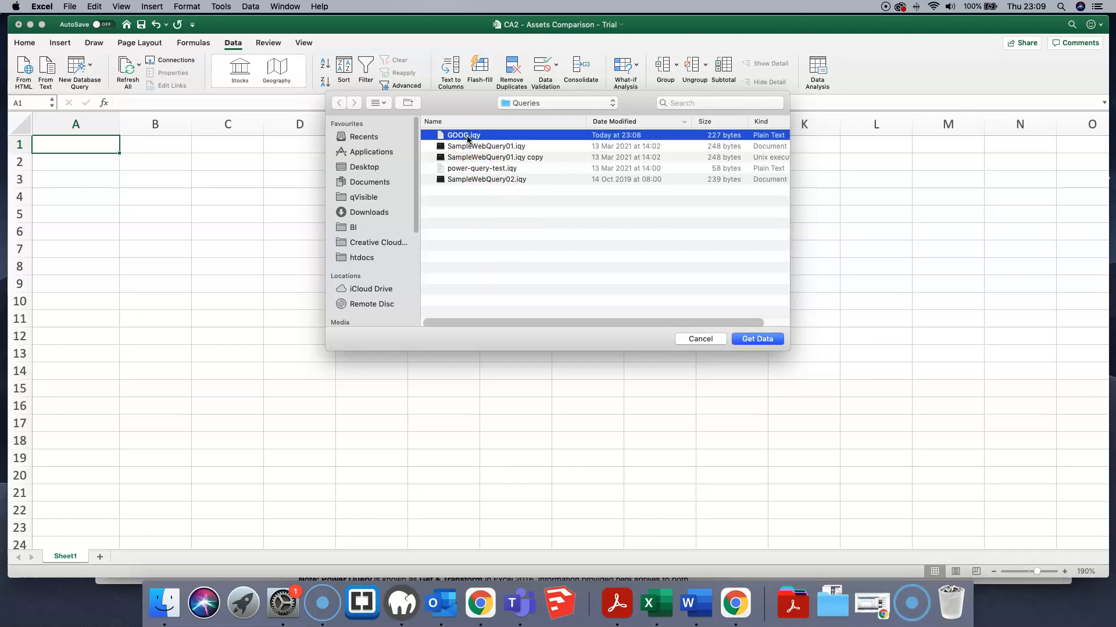
pyautogui.click(757, 339)
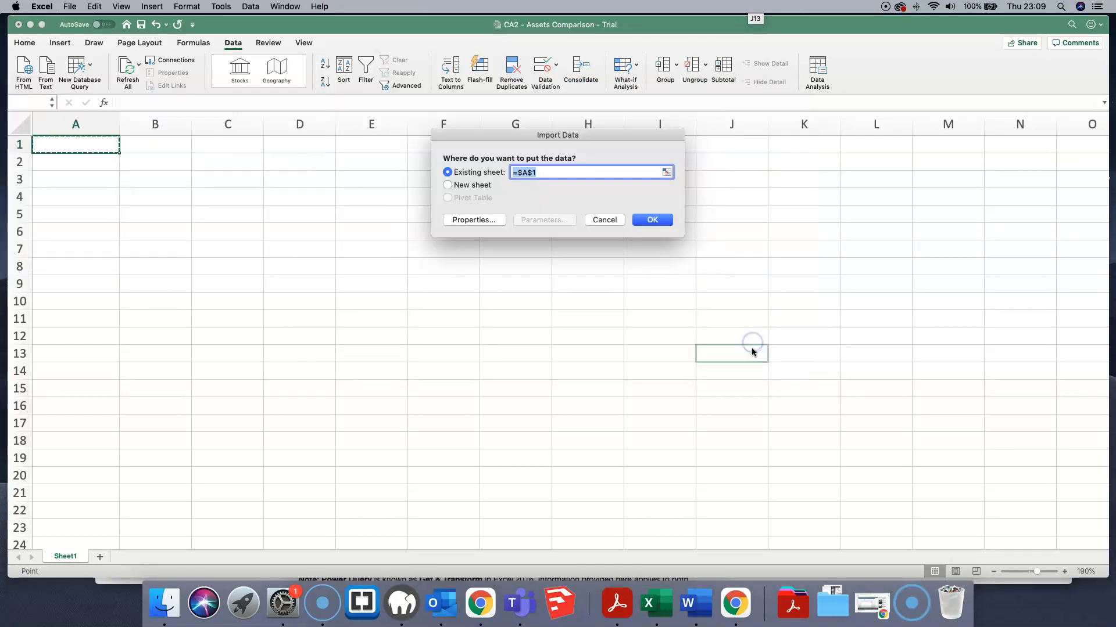
pyautogui.moveTo(489, 182)
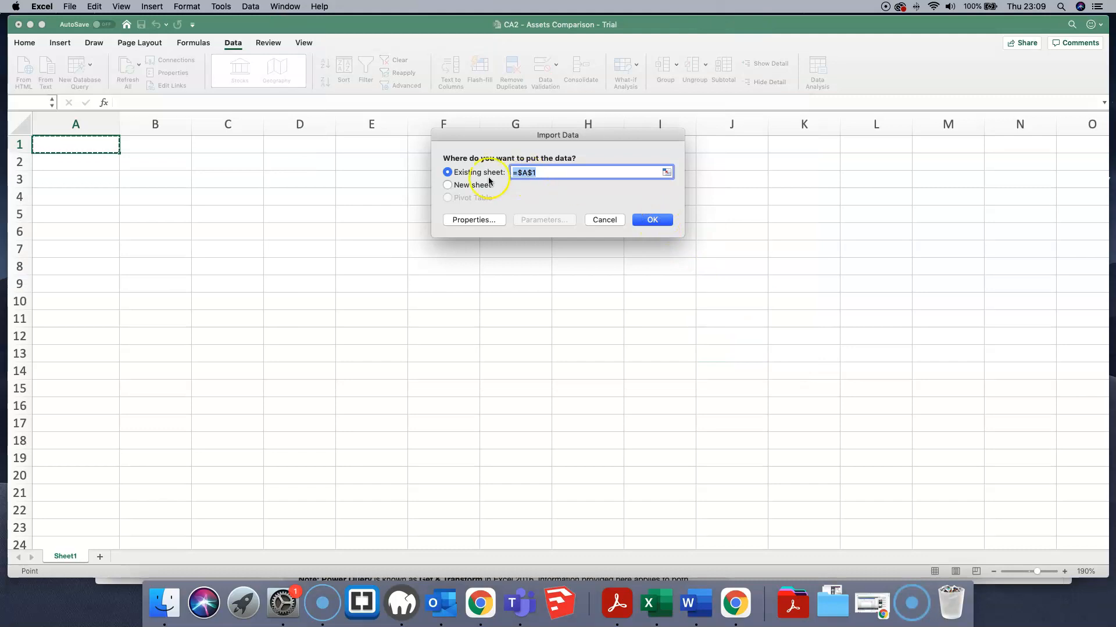
# Import the GOOG price history into the existing sheet at $A$1 and scroll through the rows
pyautogui.click(651, 220)
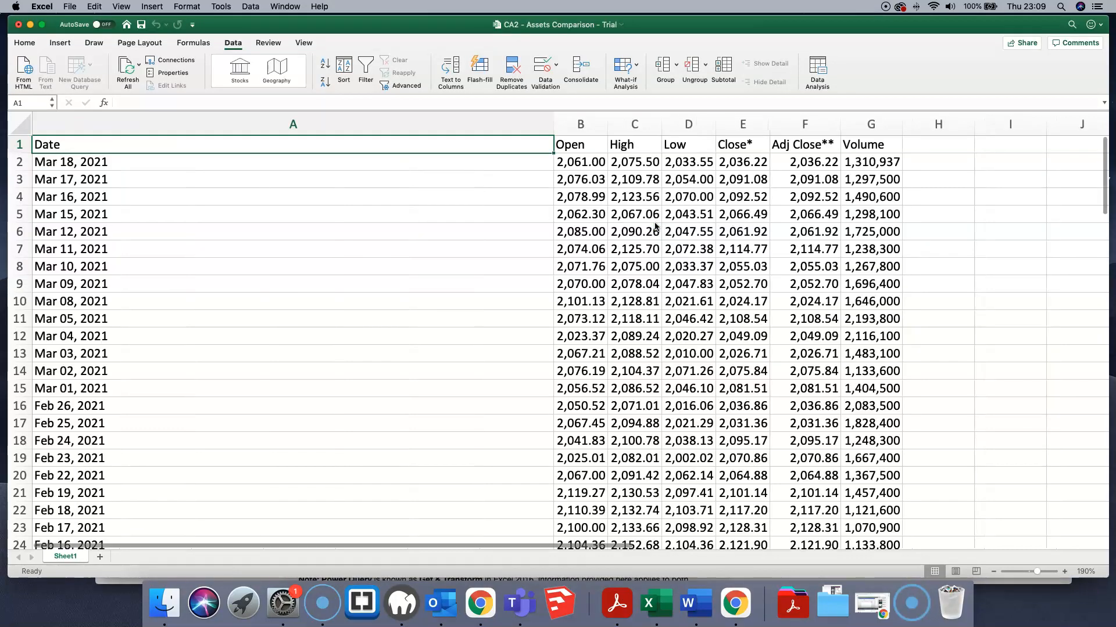
pyautogui.moveTo(547, 155)
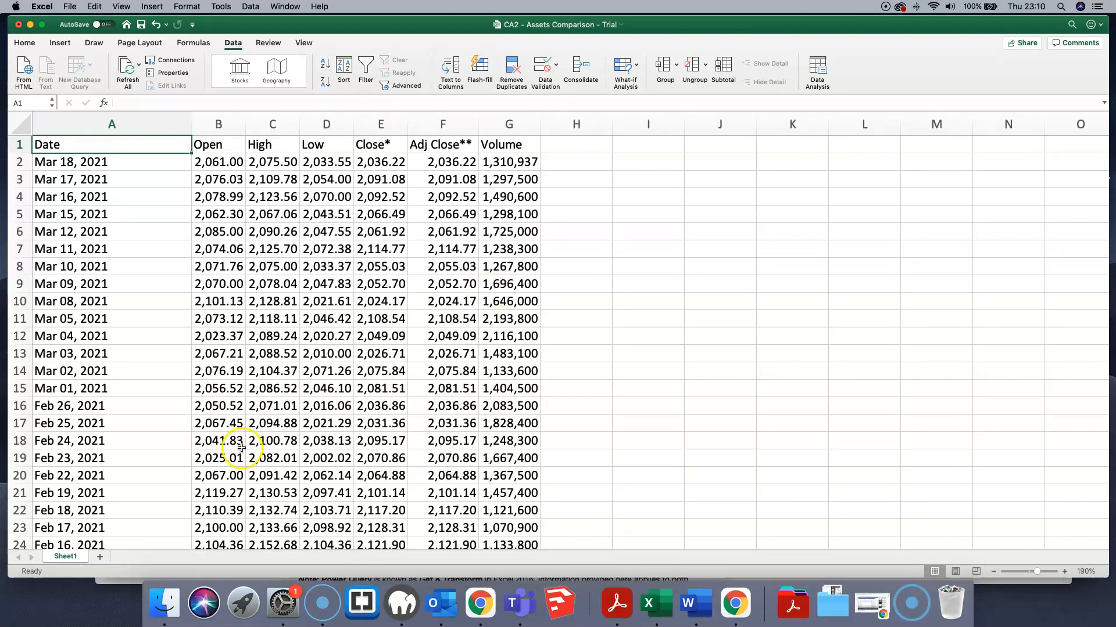
pyautogui.scroll(-3)
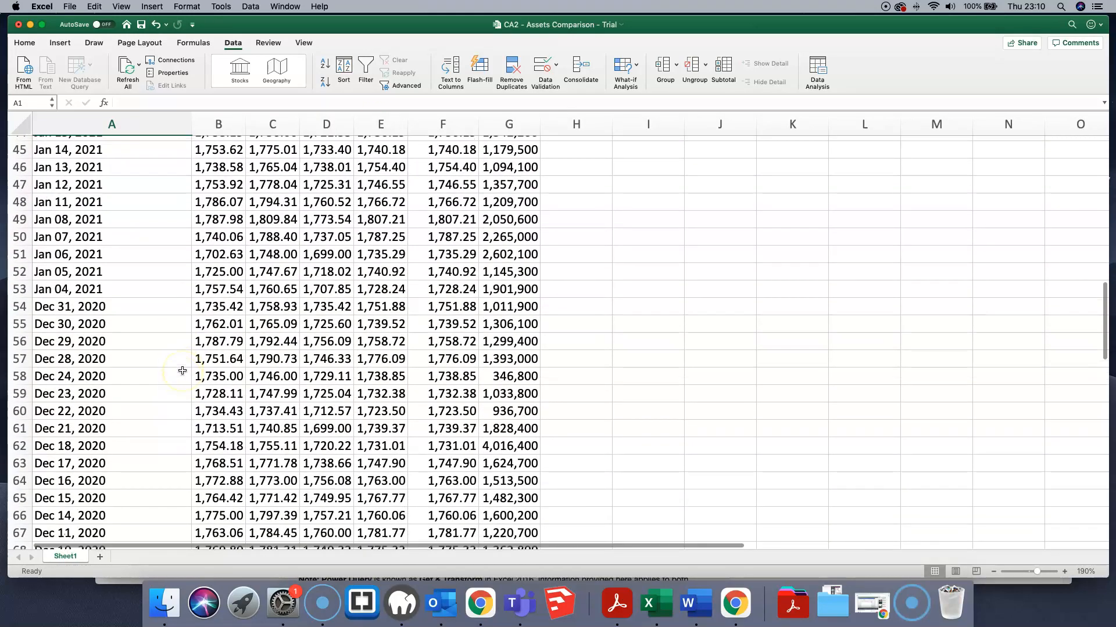
pyautogui.scroll(-3)
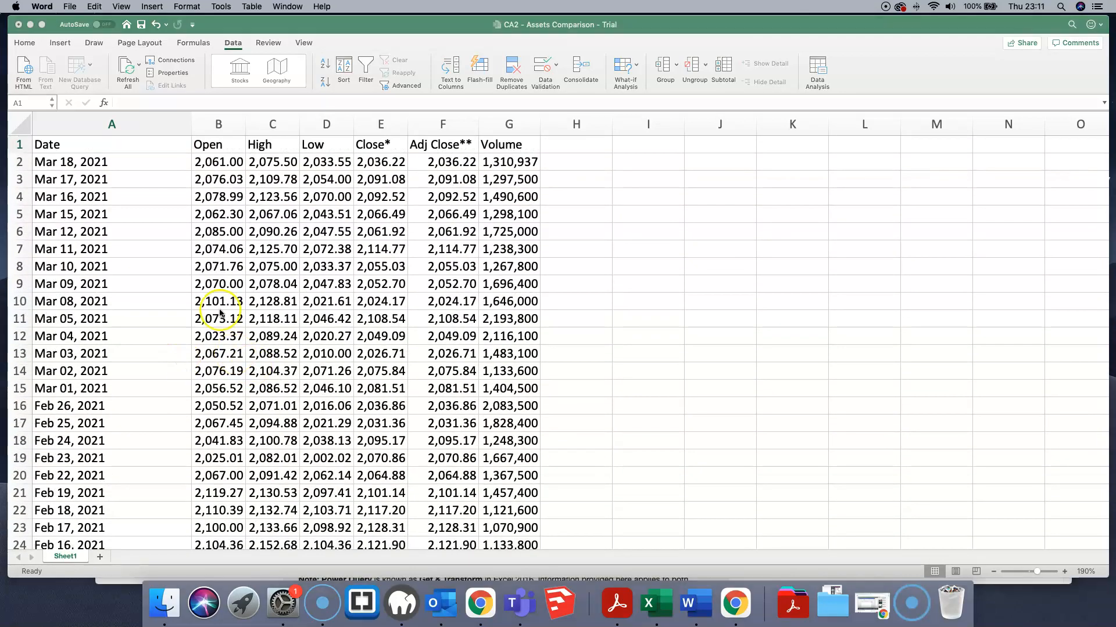
pyautogui.moveTo(181, 262)
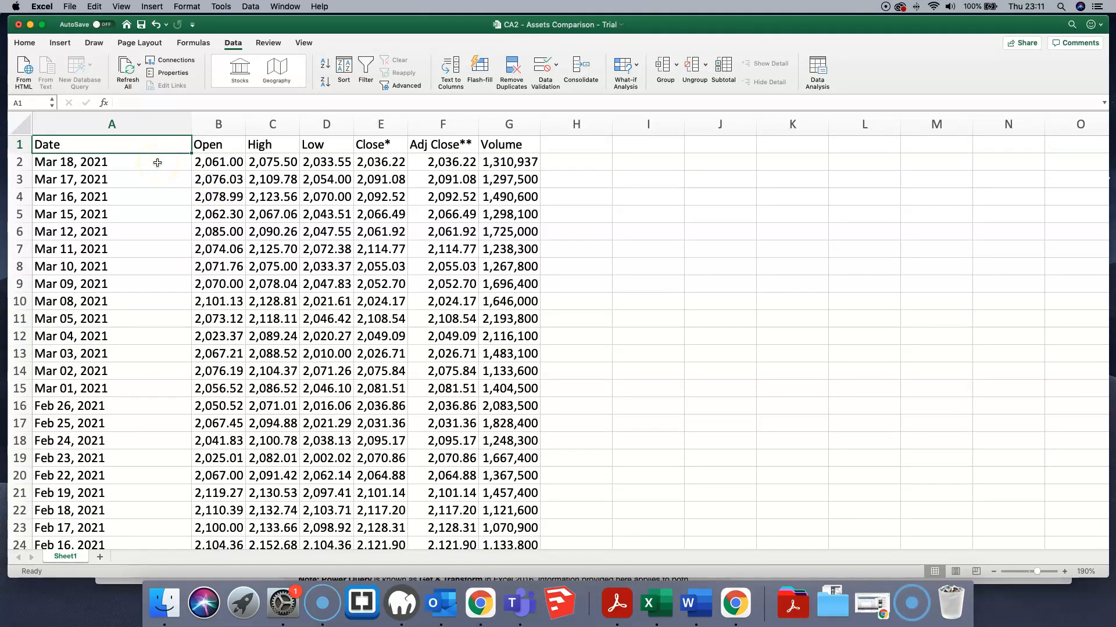
pyautogui.moveTo(127, 71)
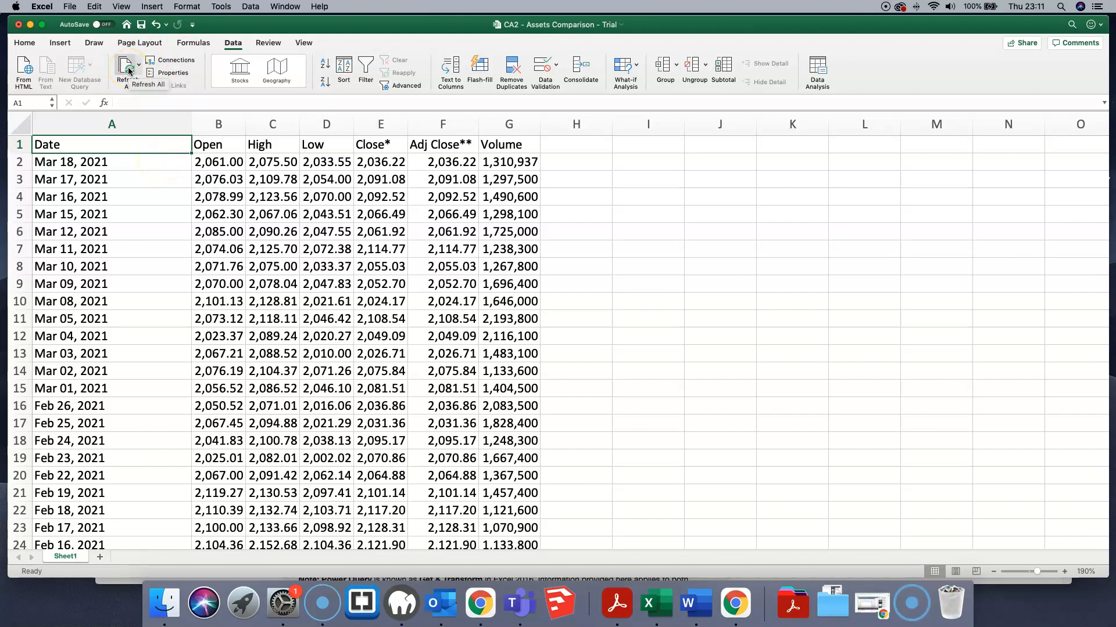